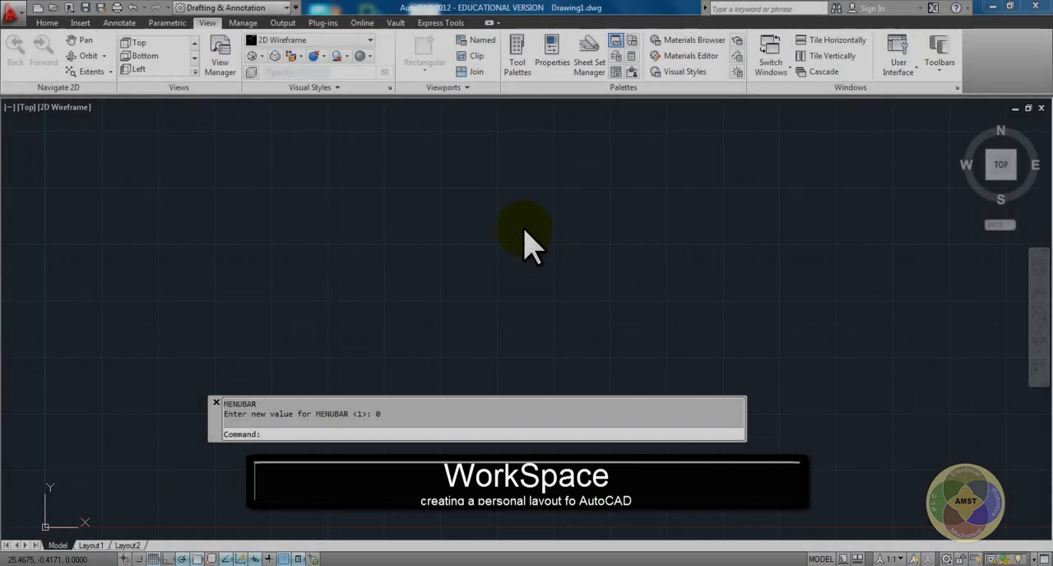
pyautogui.moveTo(469, 234)
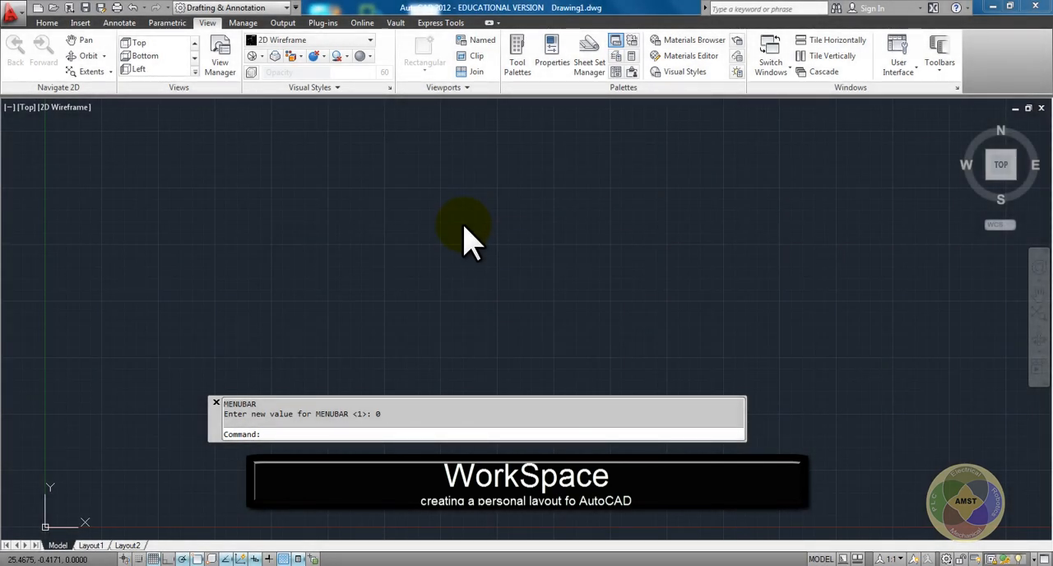
pyautogui.moveTo(458, 230)
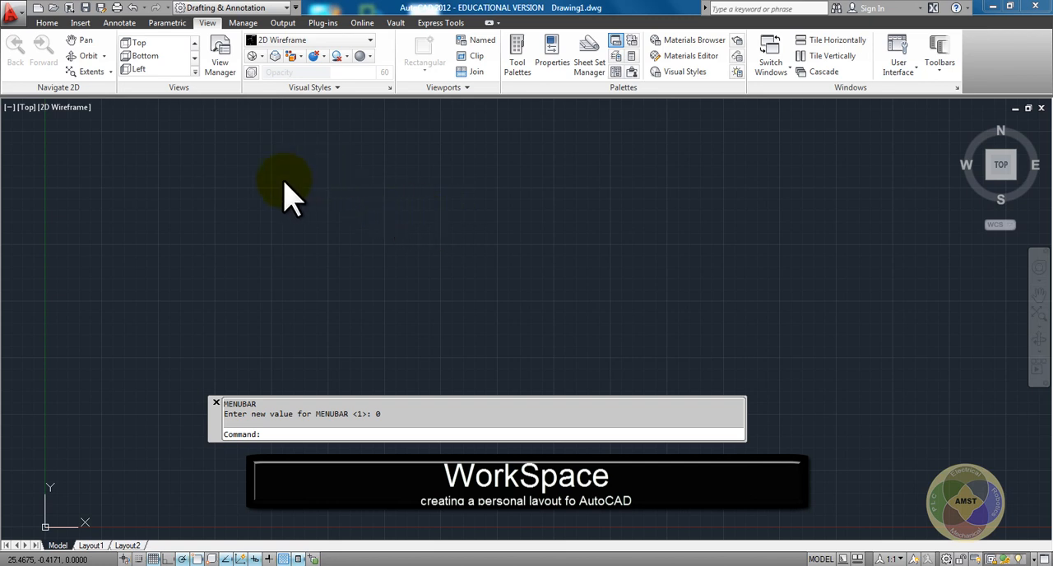
pyautogui.moveTo(380, 243)
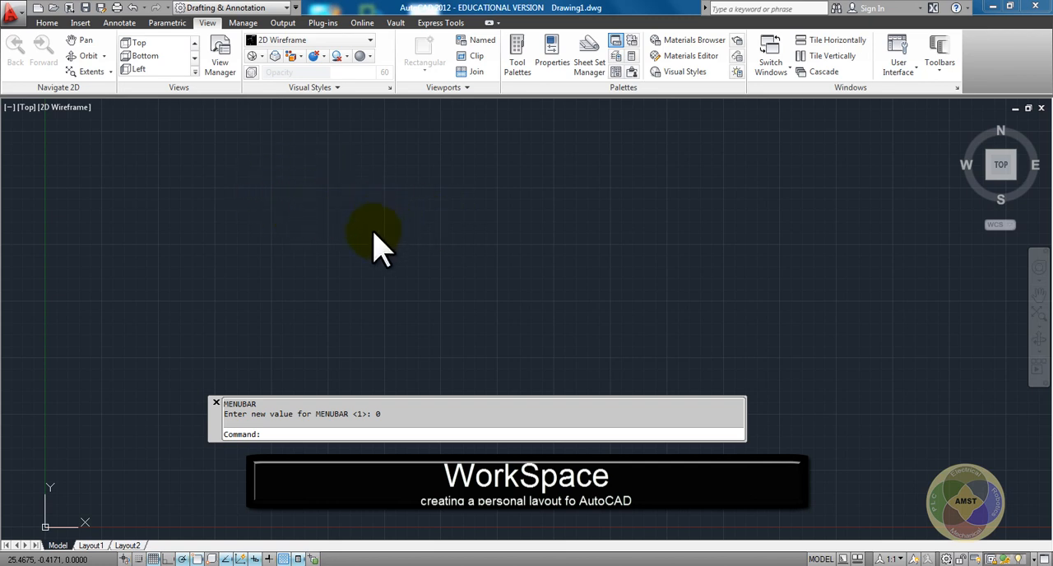
pyautogui.moveTo(398, 283)
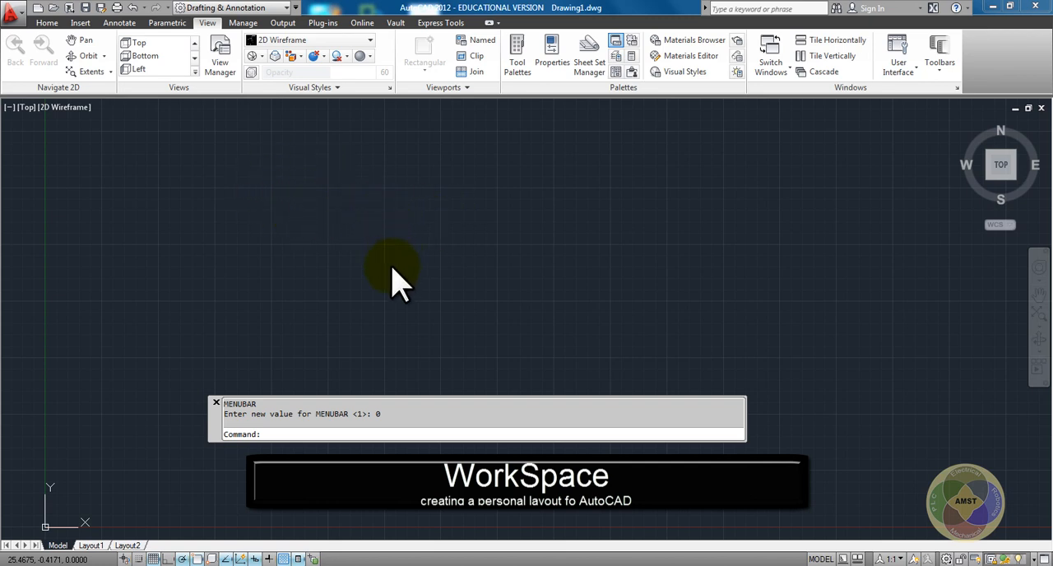
pyautogui.moveTo(227, 447)
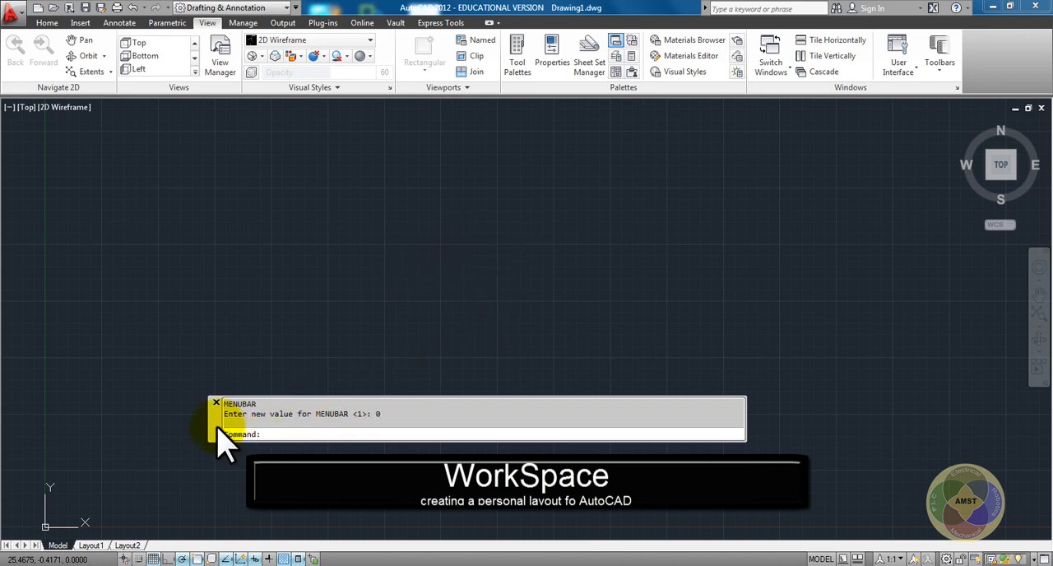
pyautogui.moveTo(155, 527)
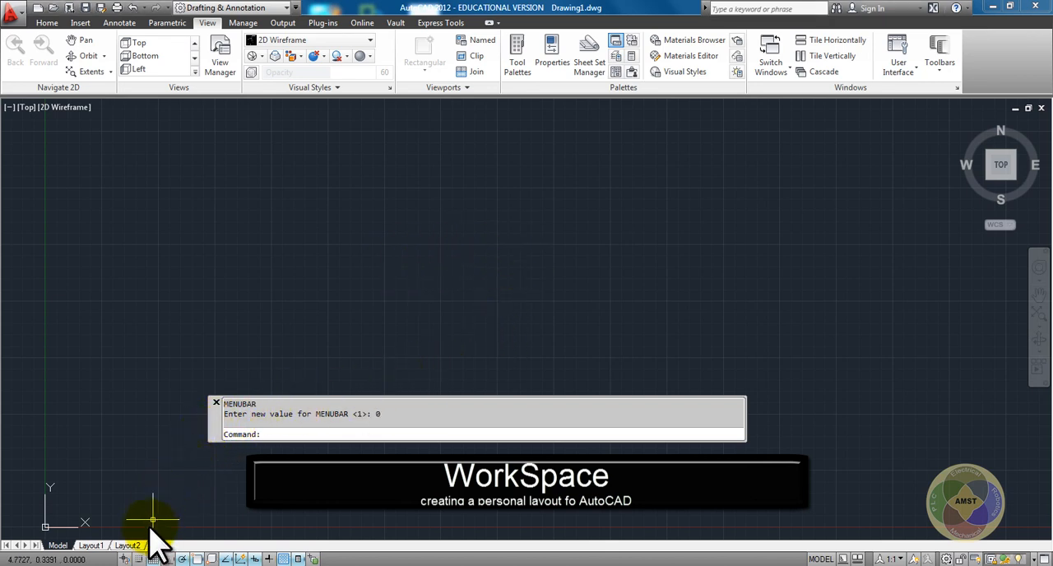
pyautogui.moveTo(230, 436)
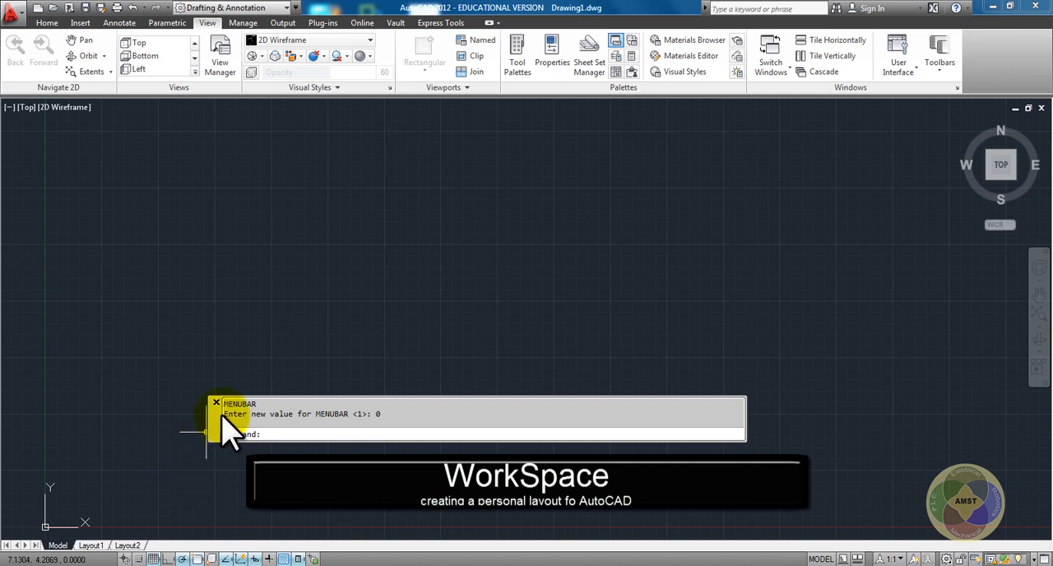
pyautogui.moveTo(229, 431)
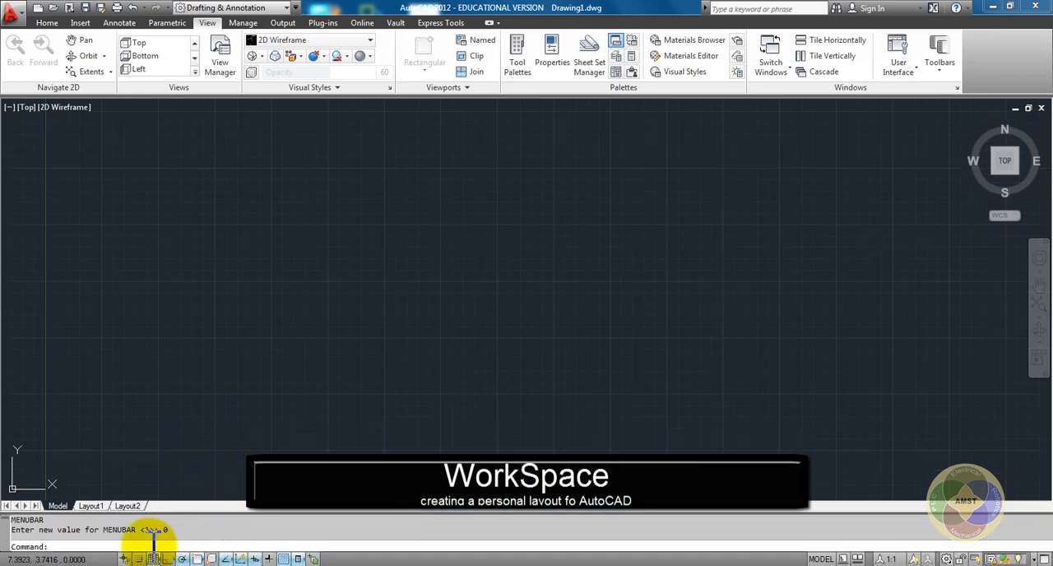
# Set MENUBAR to 1 so the classic menu bar shows above the ribbon
pyautogui.write('1')
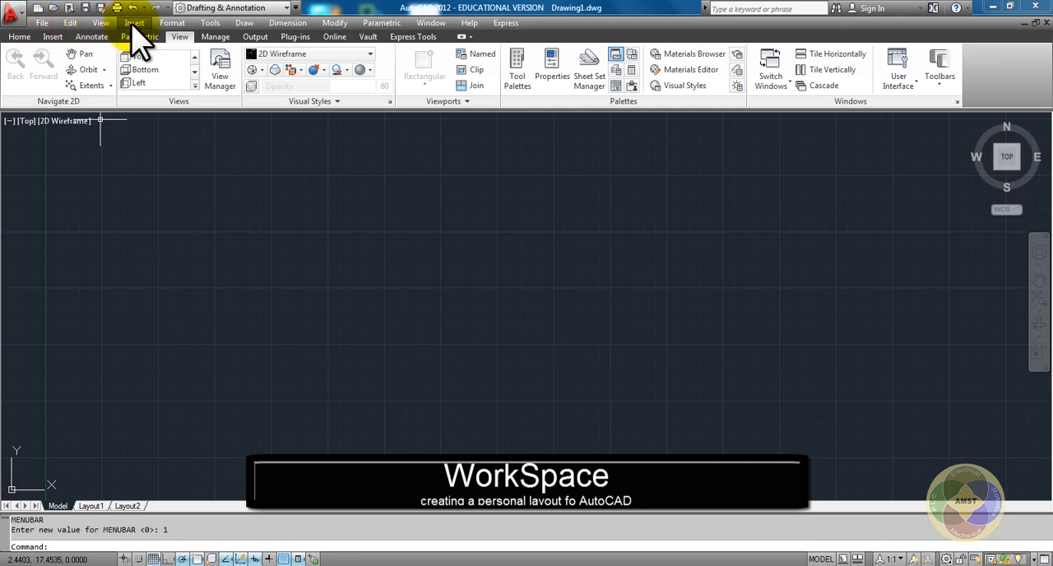
pyautogui.moveTo(122, 286)
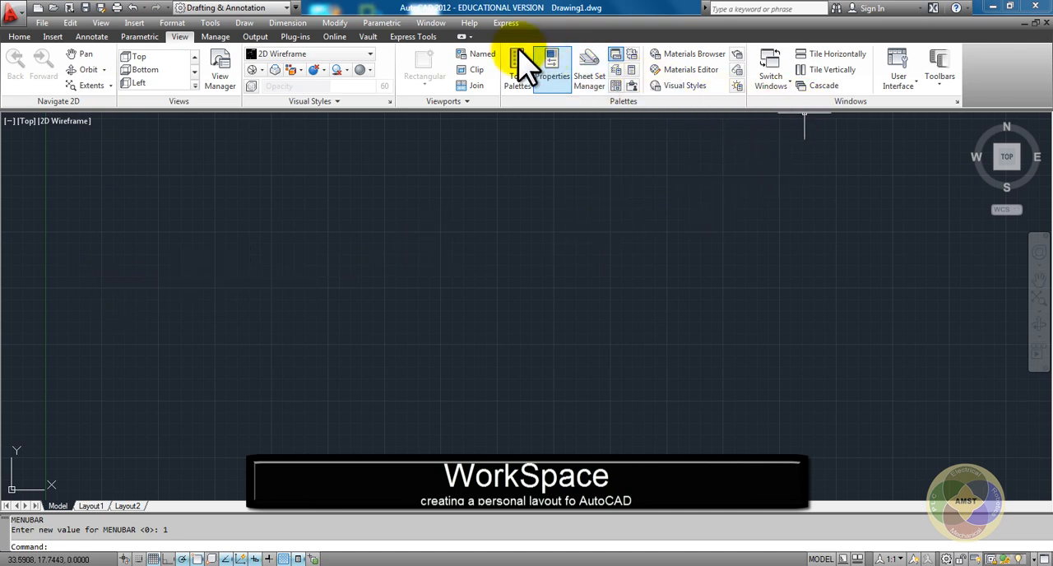
pyautogui.moveTo(288, 57)
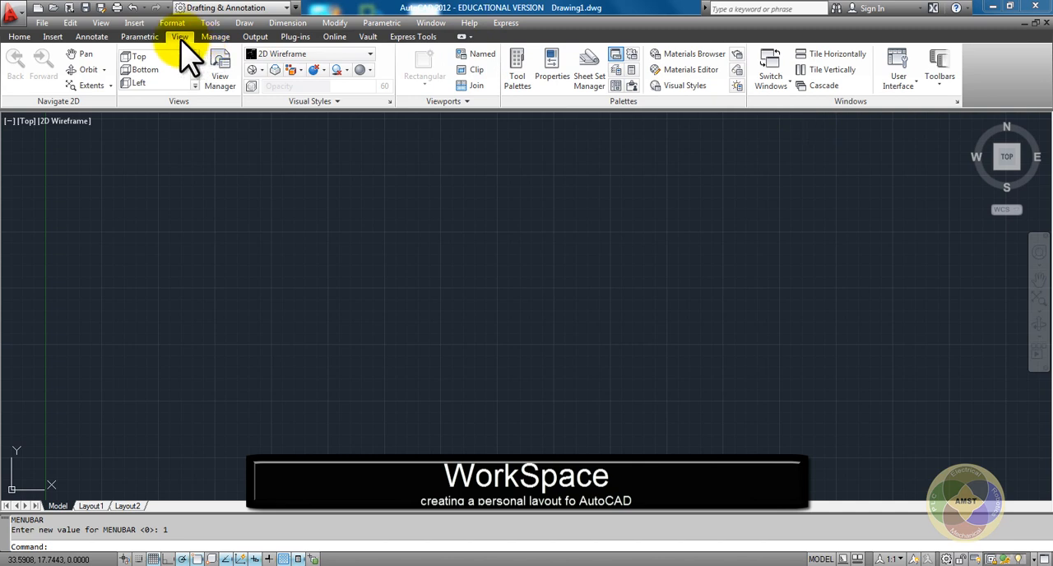
pyautogui.moveTo(369, 36)
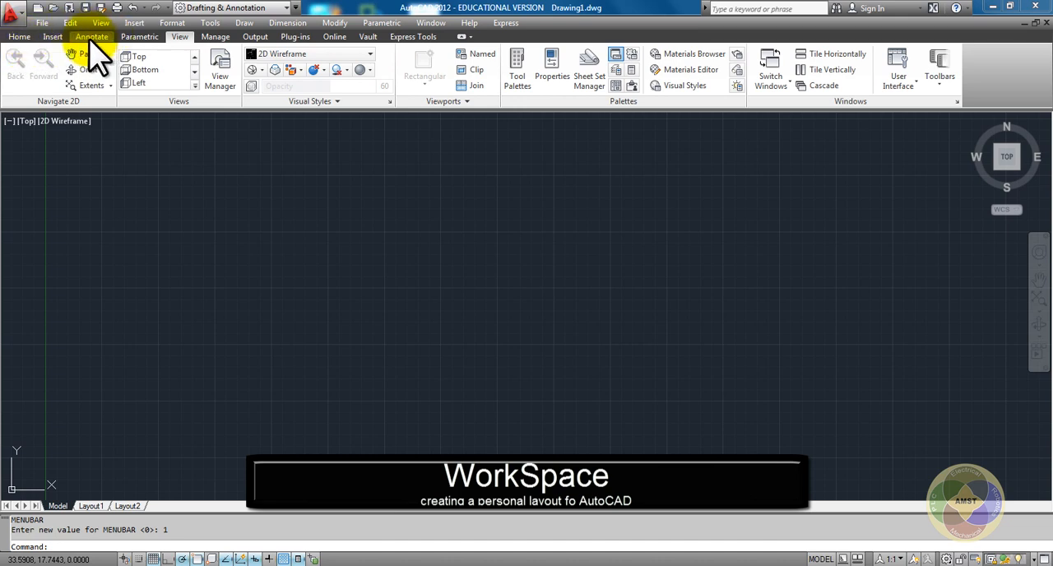
# Browse the Home, Insert, View ribbon tabs and the Edit menu without changing anything
pyautogui.click(18, 36)
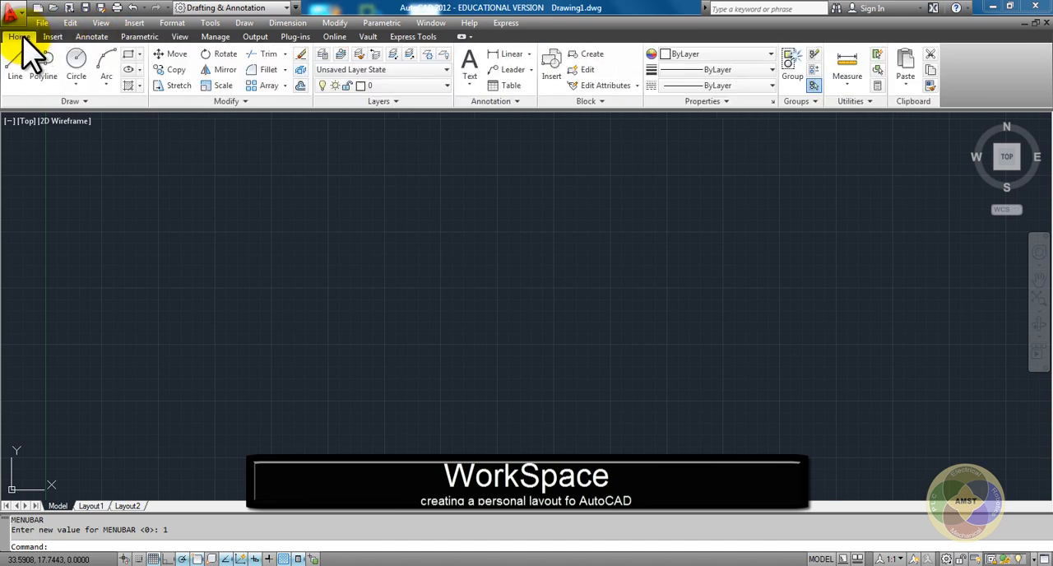
pyautogui.click(53, 36)
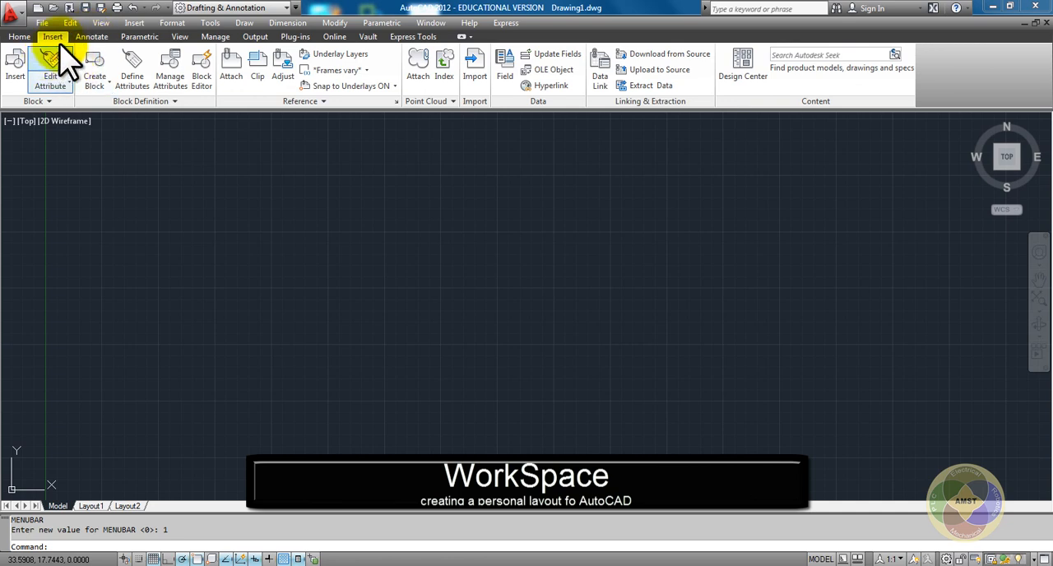
pyautogui.click(69, 23)
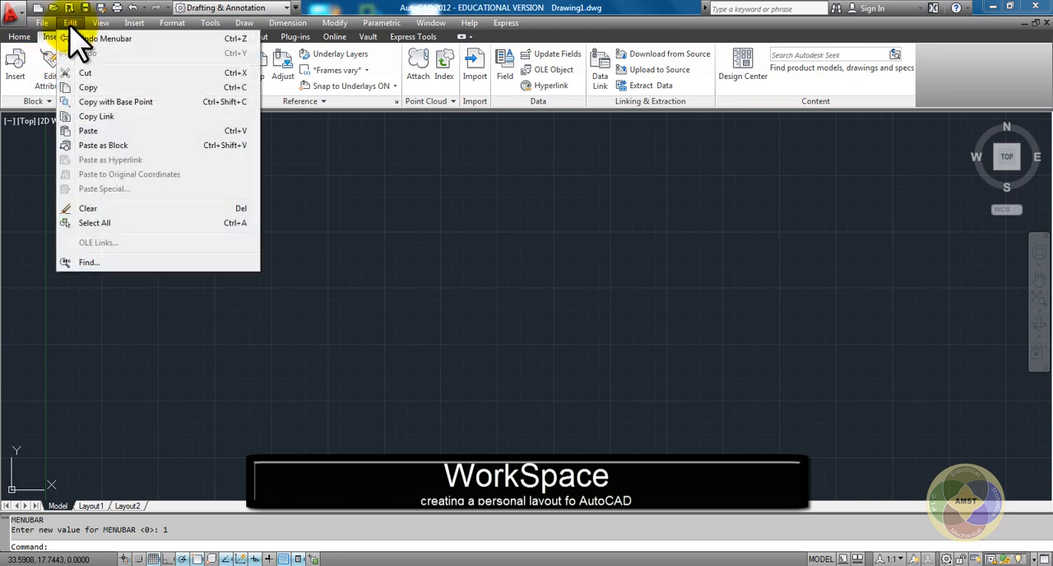
pyautogui.moveTo(74, 230)
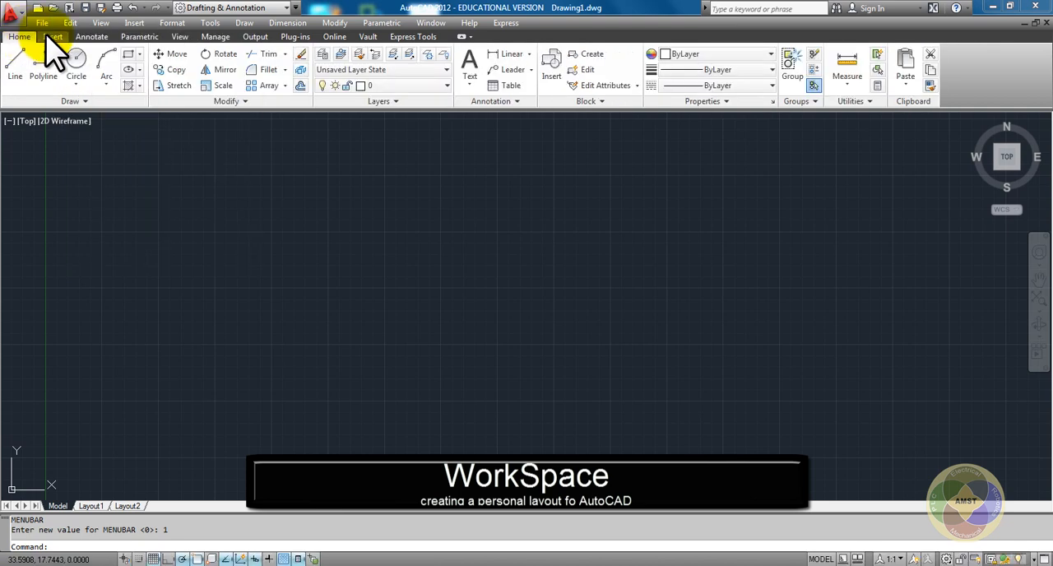
pyautogui.click(53, 37)
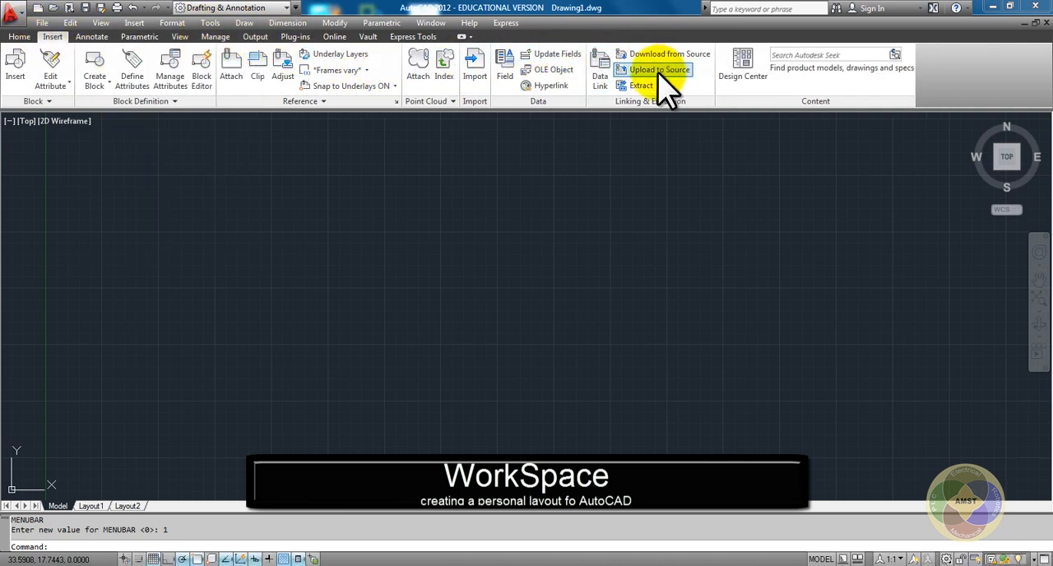
pyautogui.moveTo(181, 41)
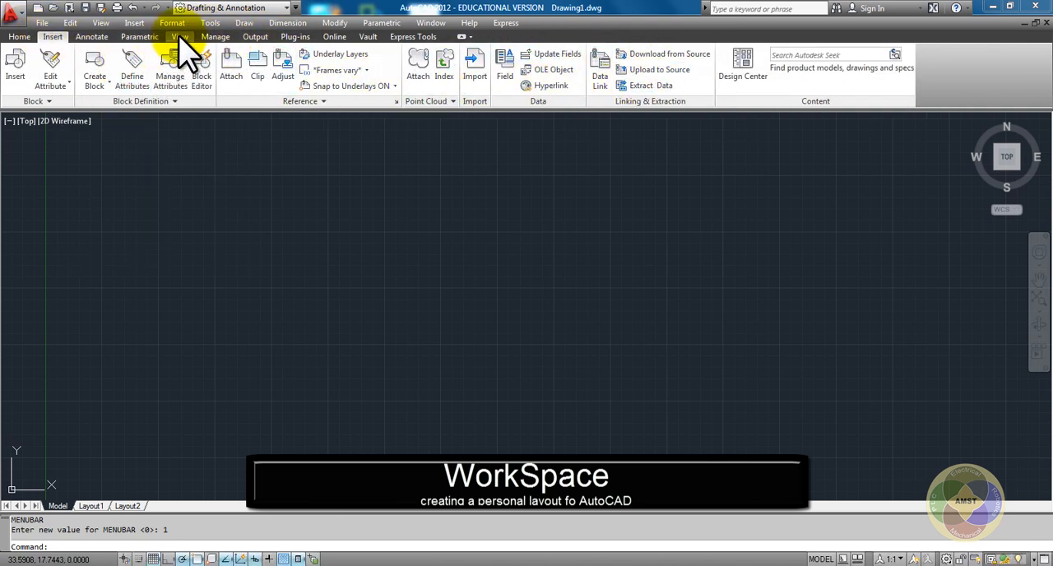
pyautogui.click(182, 36)
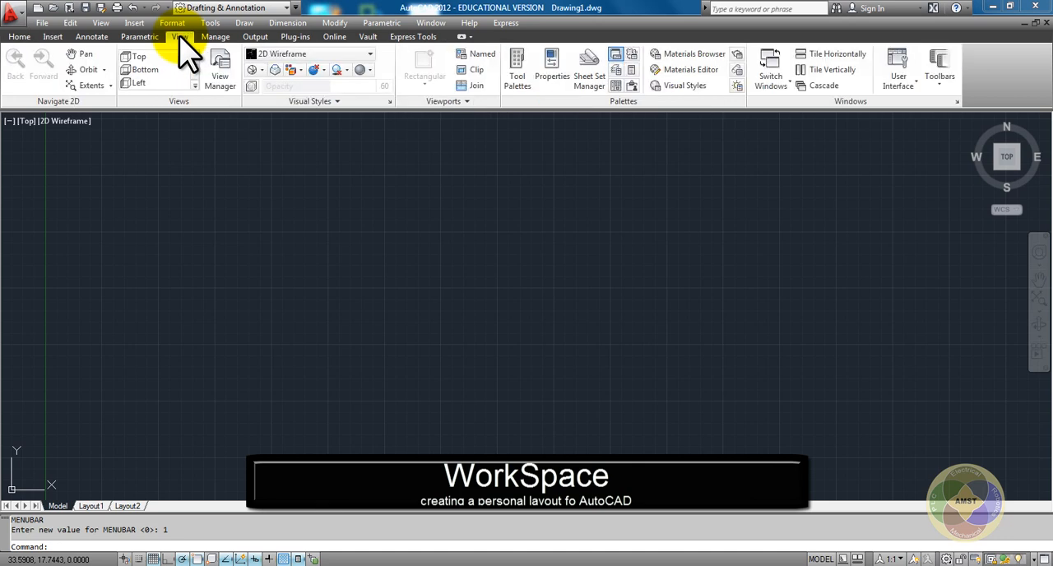
pyautogui.moveTo(939, 62)
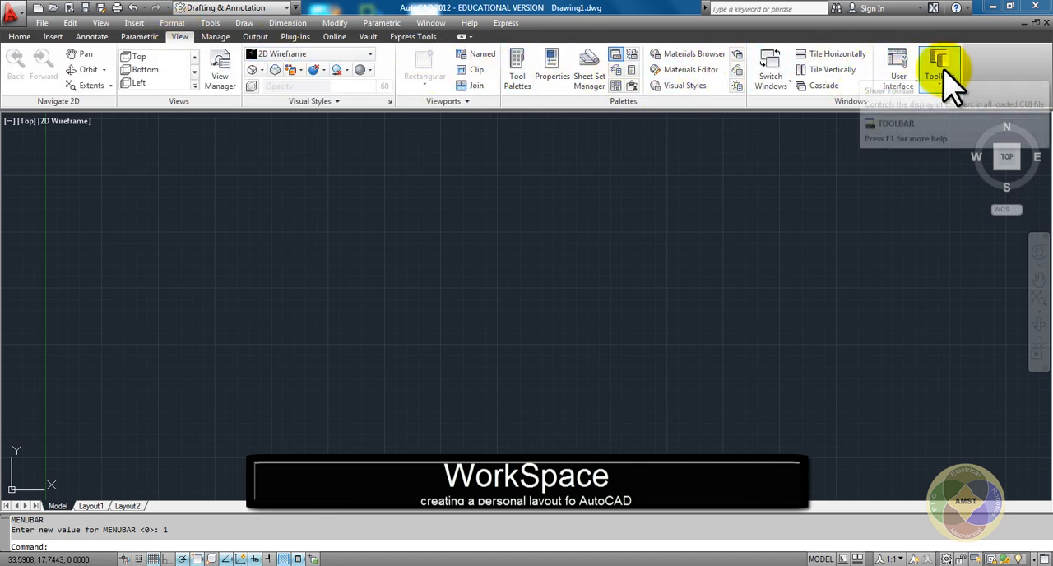
# Turn on the Dimension, Draw, Modify and Object Snap toolbars from the AutoCAD toolbars list
pyautogui.click(939, 66)
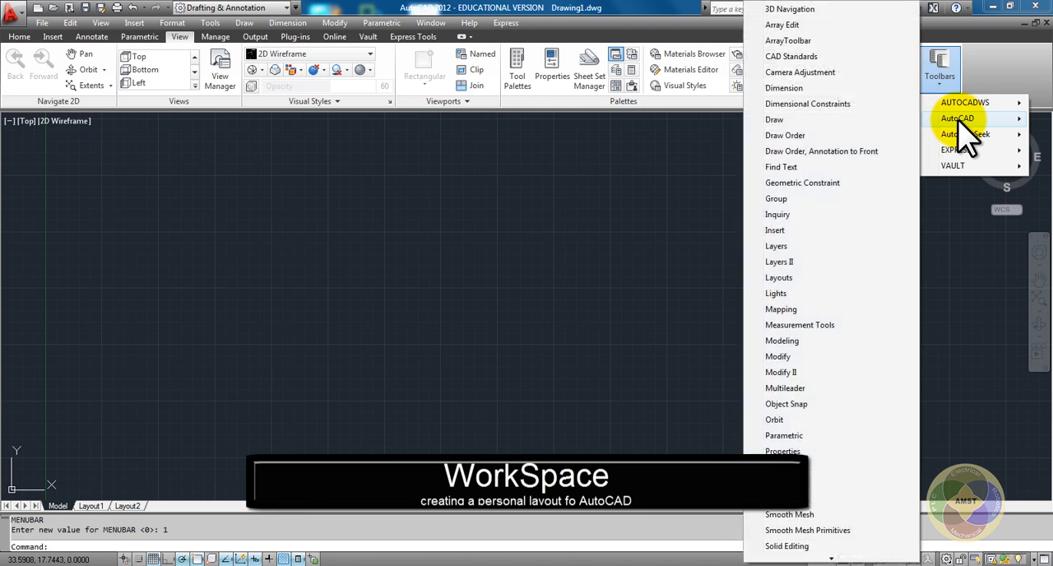
pyautogui.moveTo(830, 89)
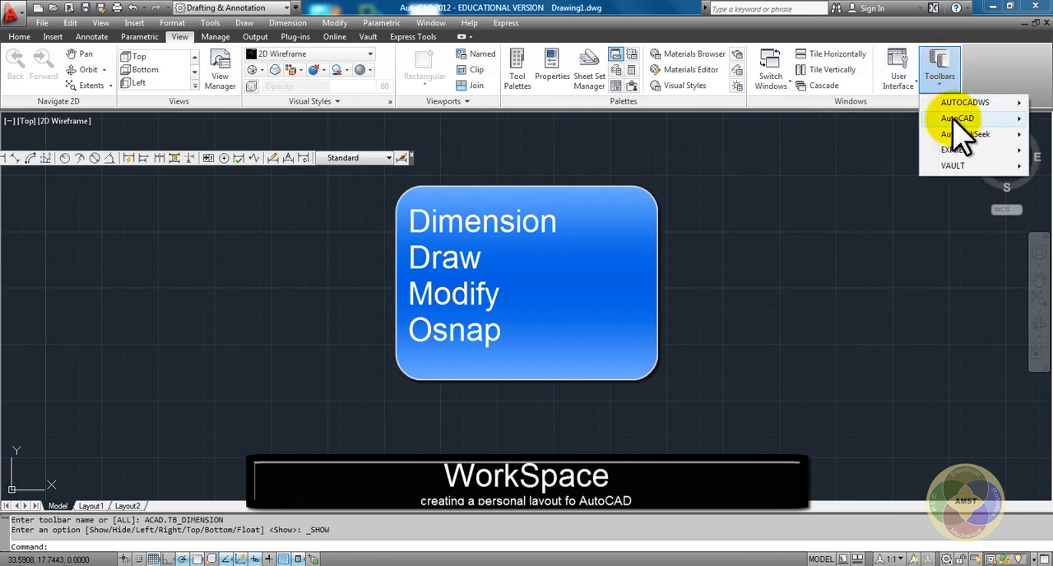
pyautogui.click(957, 119)
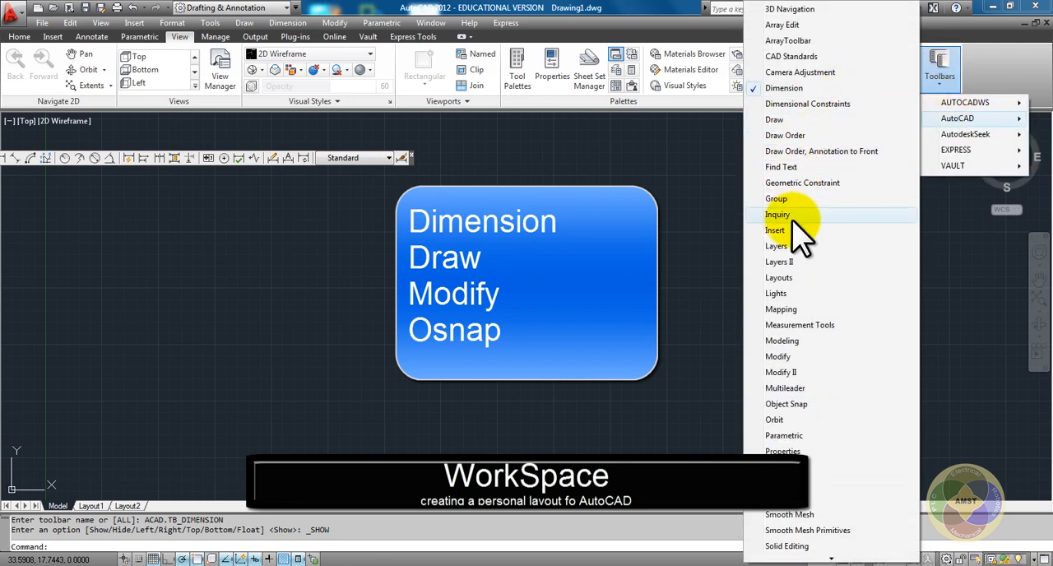
pyautogui.click(773, 118)
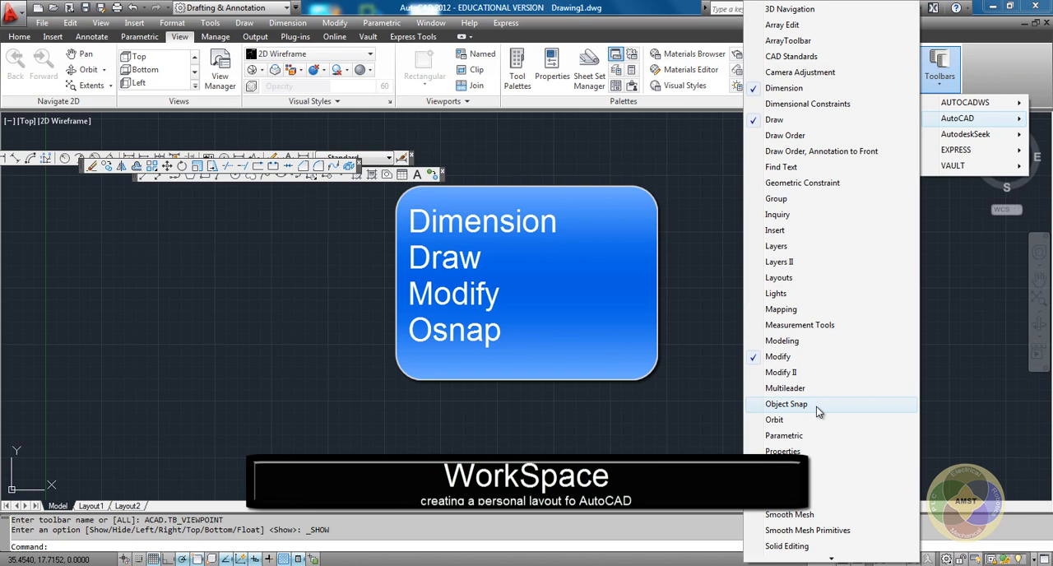
pyautogui.moveTo(818, 412)
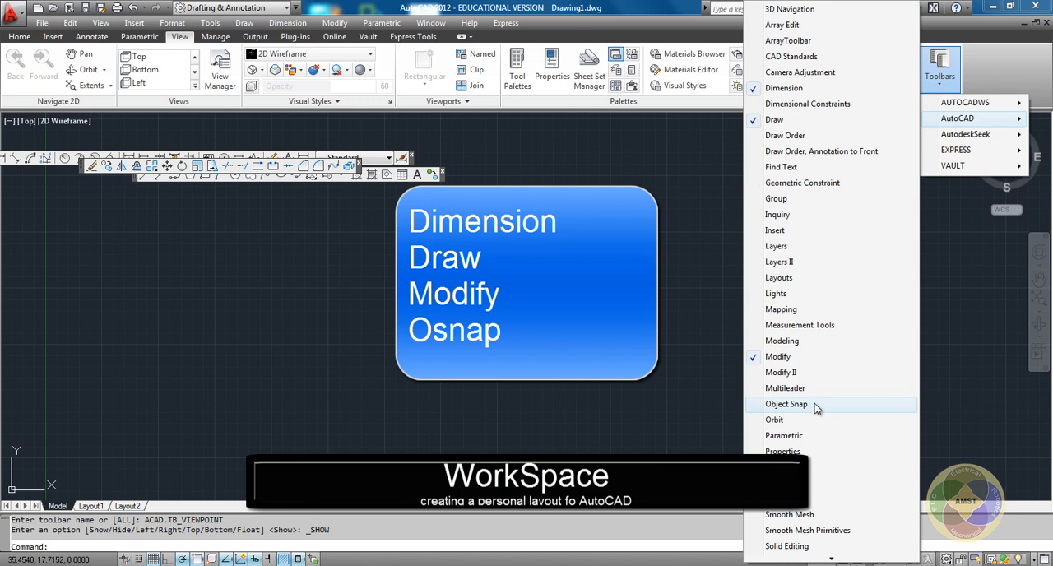
pyautogui.click(786, 405)
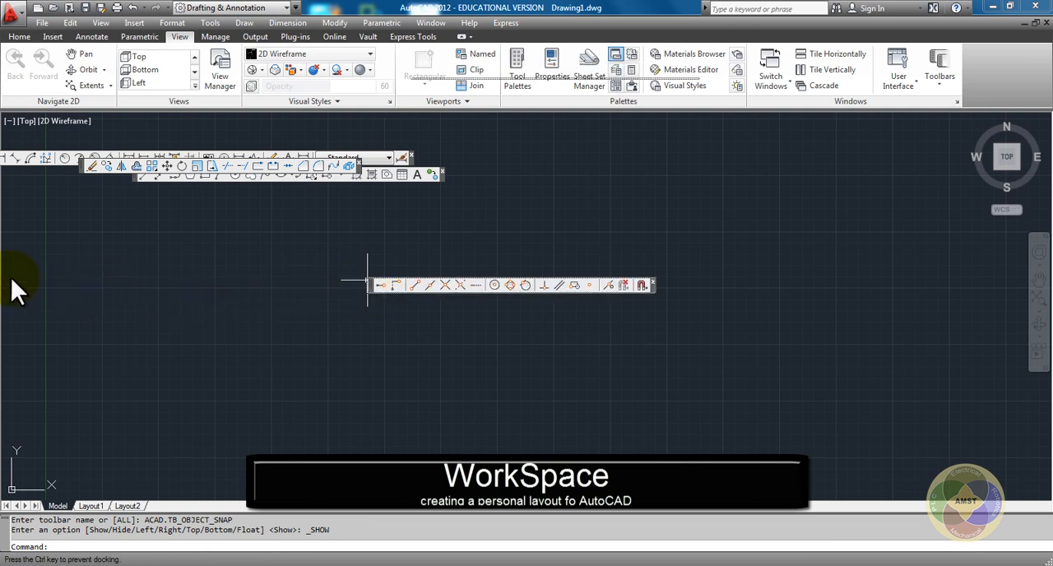
# Dock the toolbars on the left edge and show drafting toggles as text labels instead of icons
pyautogui.moveTo(510, 286); pyautogui.dragTo(8, 288)
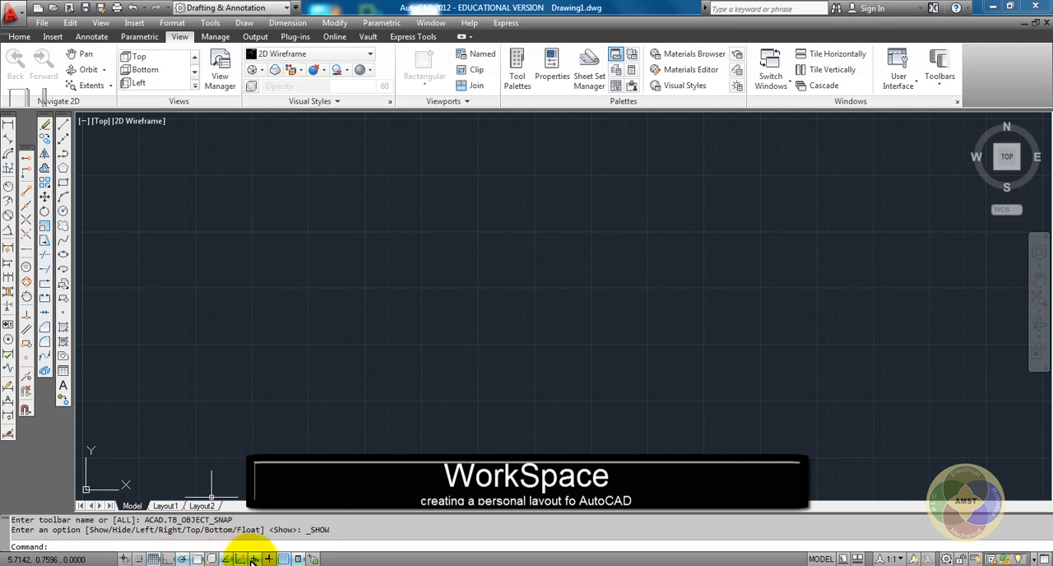
pyautogui.moveTo(253, 559)
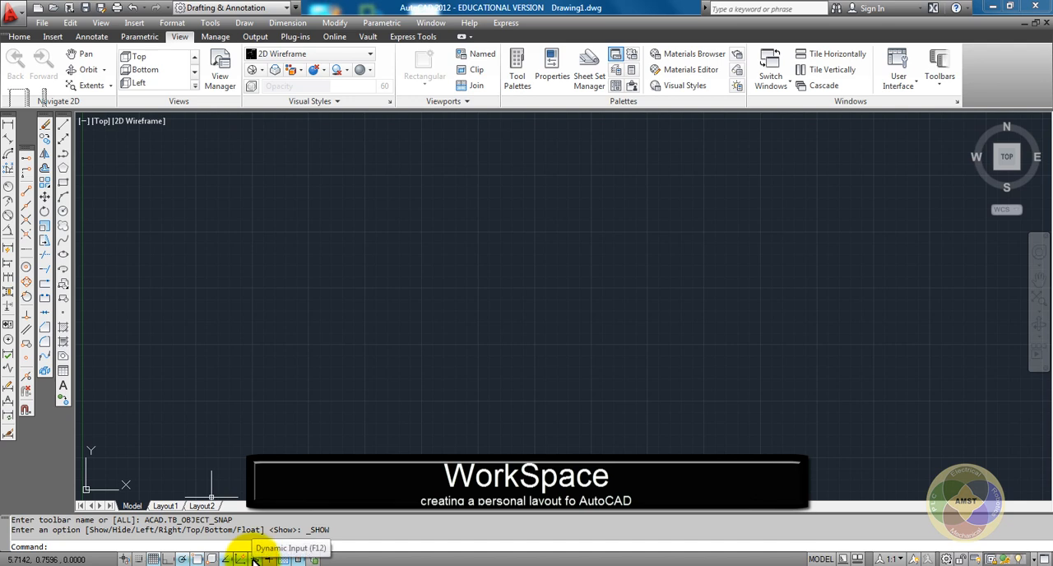
pyautogui.rightClick(255, 559)
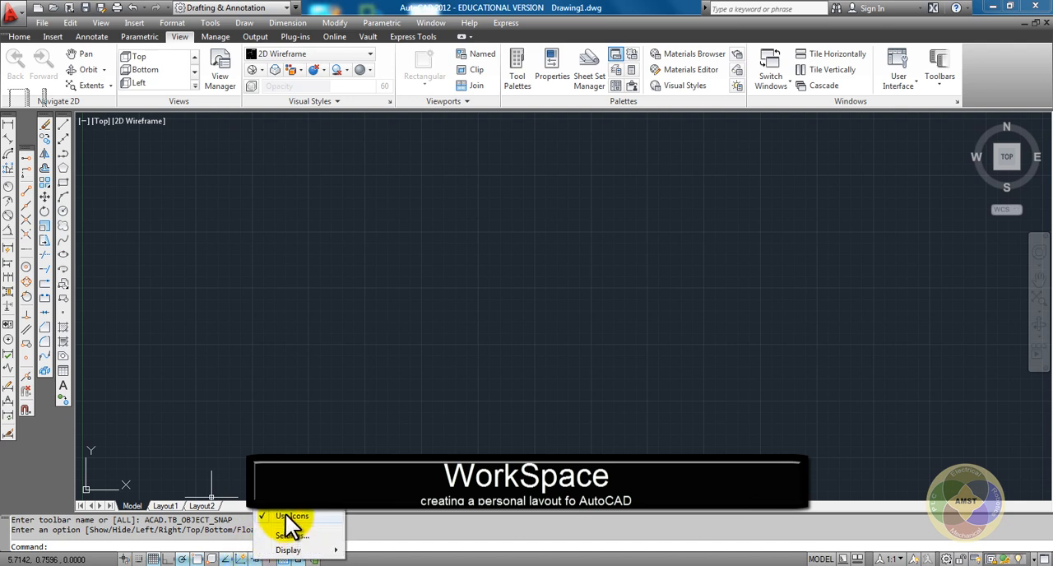
pyautogui.click(292, 516)
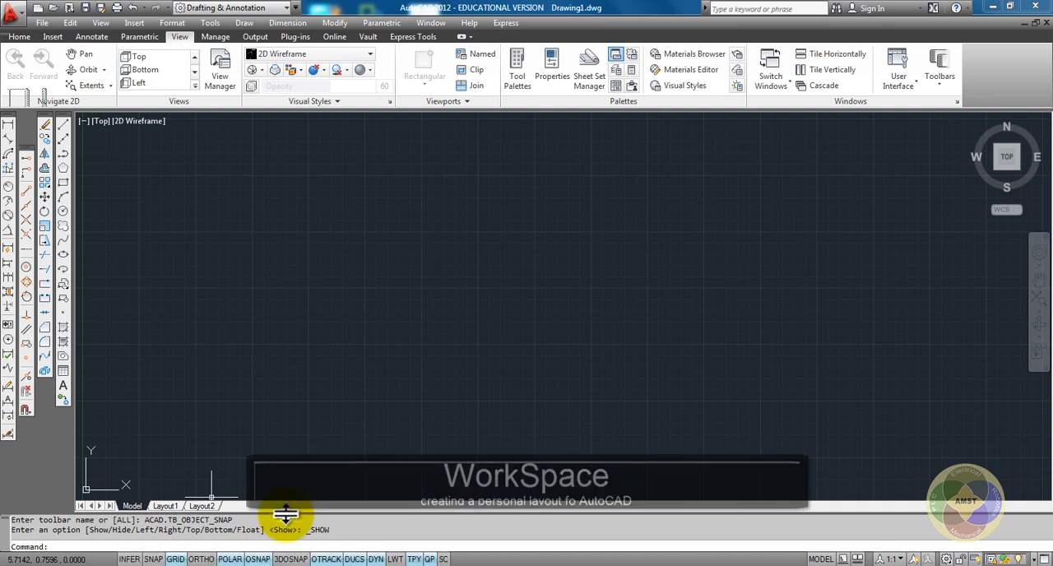
pyautogui.click(234, 7)
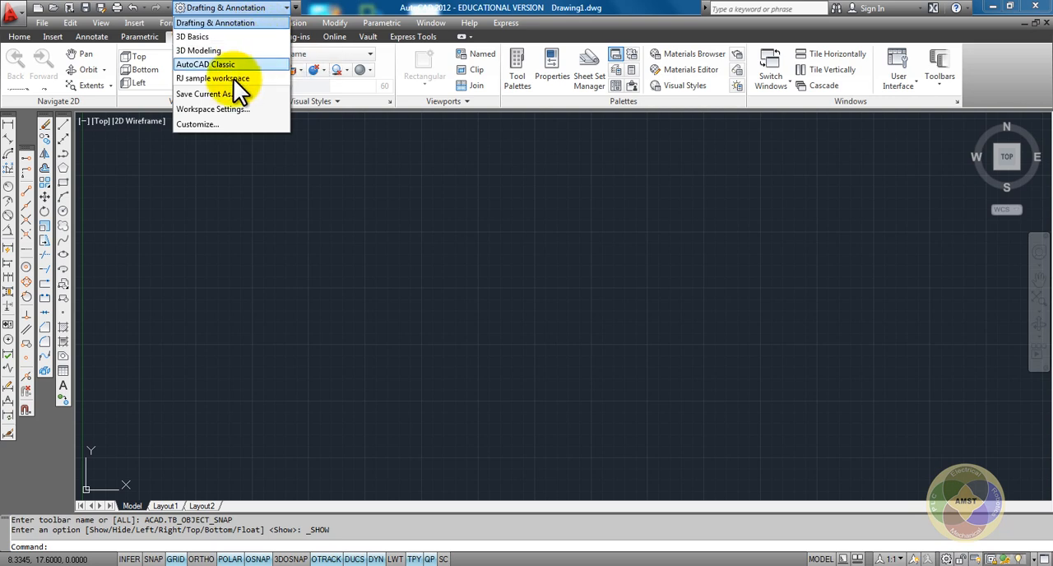
pyautogui.moveTo(231, 94)
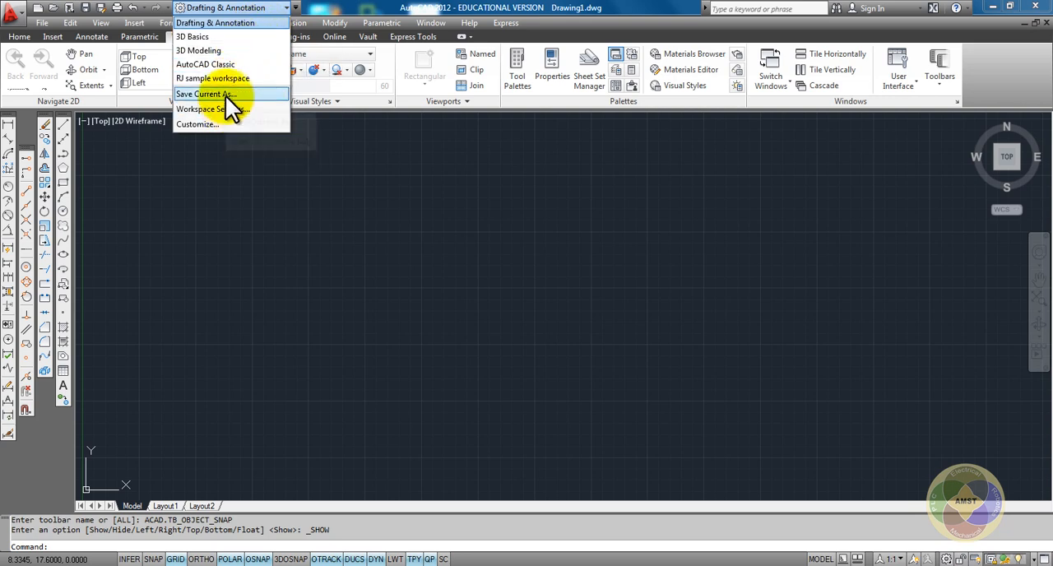
# Save the current layout as the new 'RJ sample workspace'
pyautogui.click(205, 92)
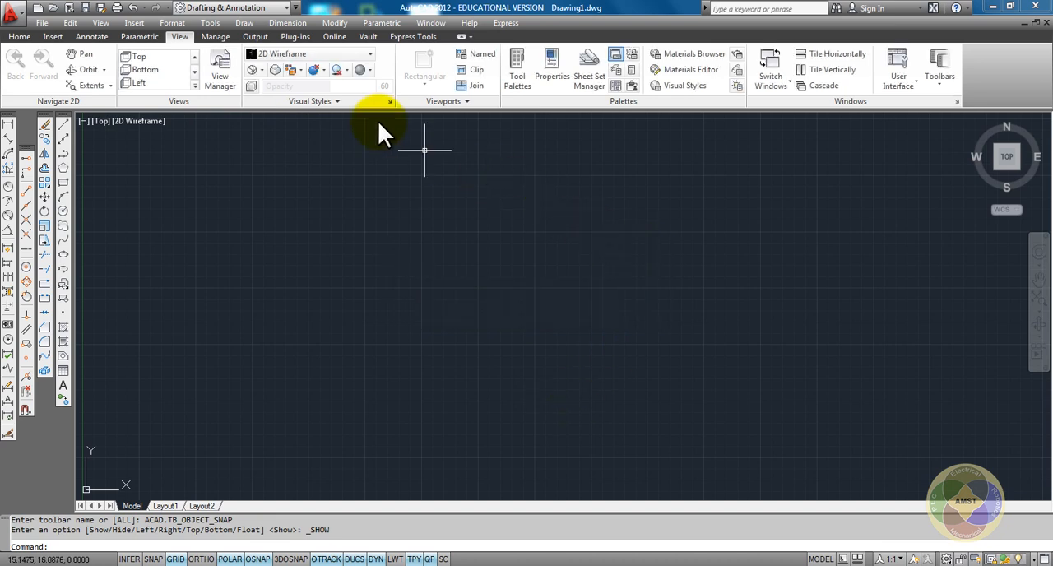
pyautogui.click(294, 7)
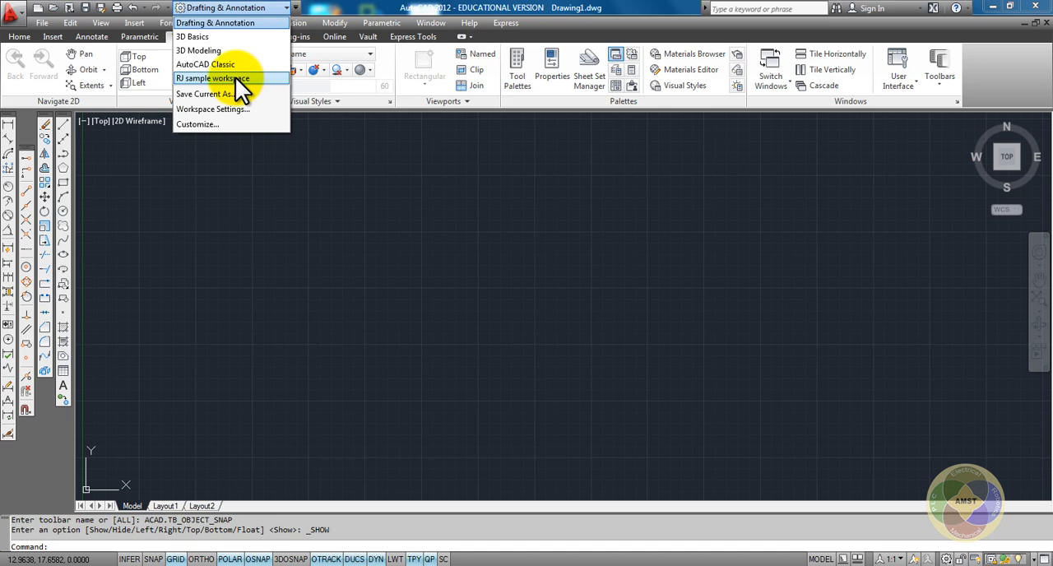
# Make 'RJ sample workspace' the current workspace from the Workspace dropdown
pyautogui.click(211, 79)
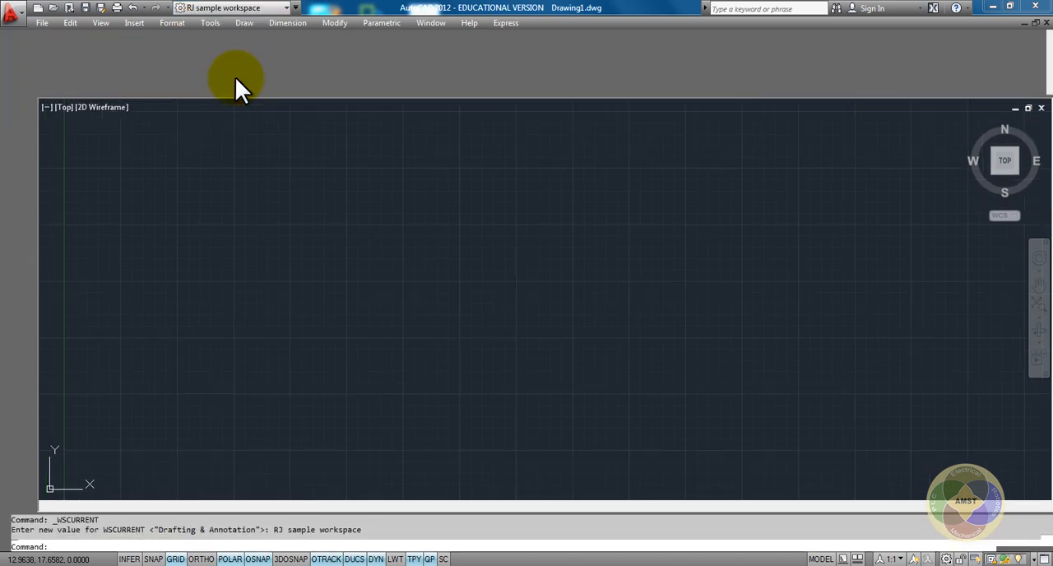
pyautogui.click(208, 23)
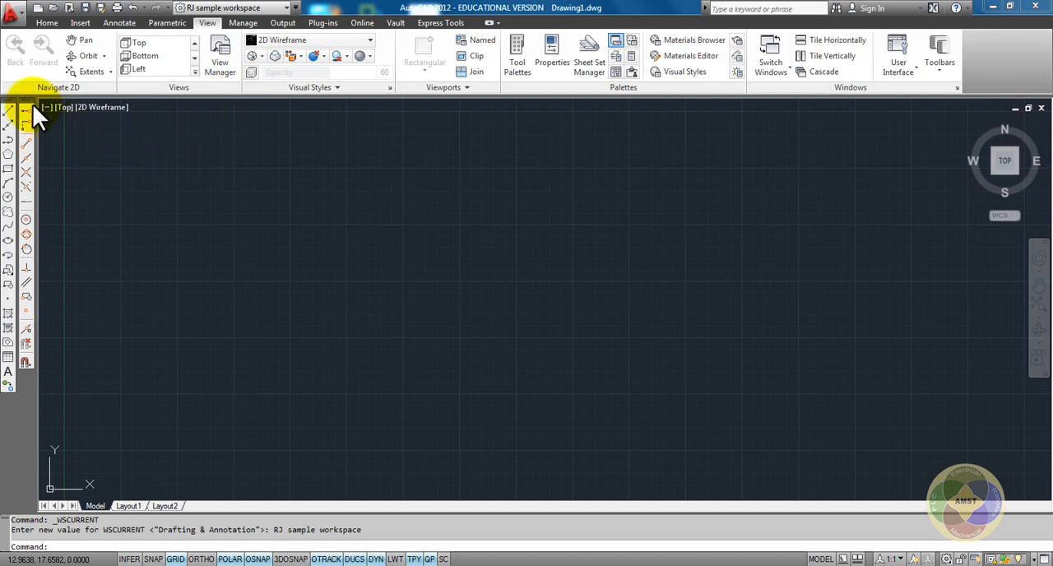
pyautogui.moveTo(205, 250)
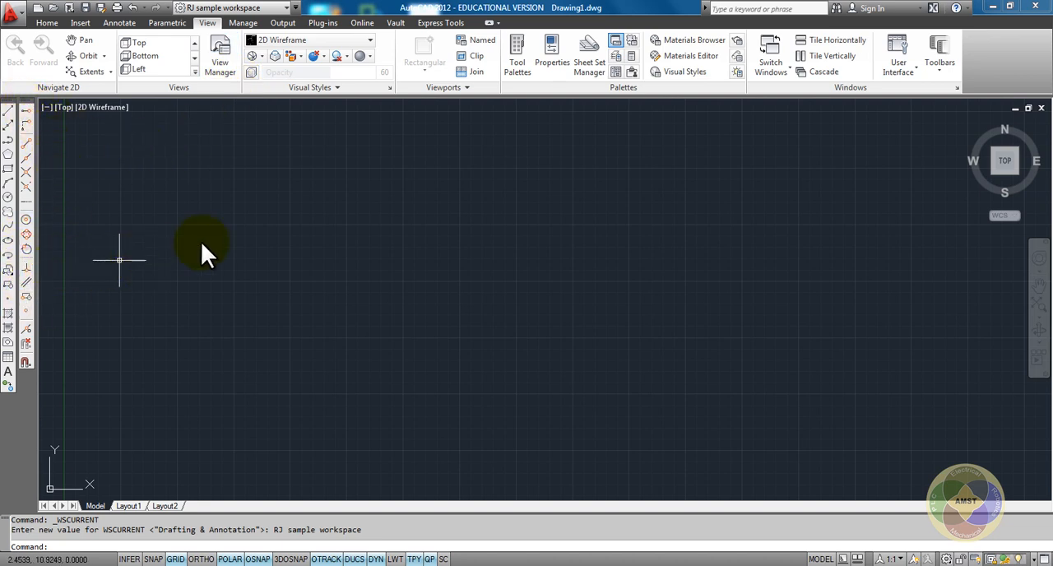
pyautogui.moveTo(215, 233)
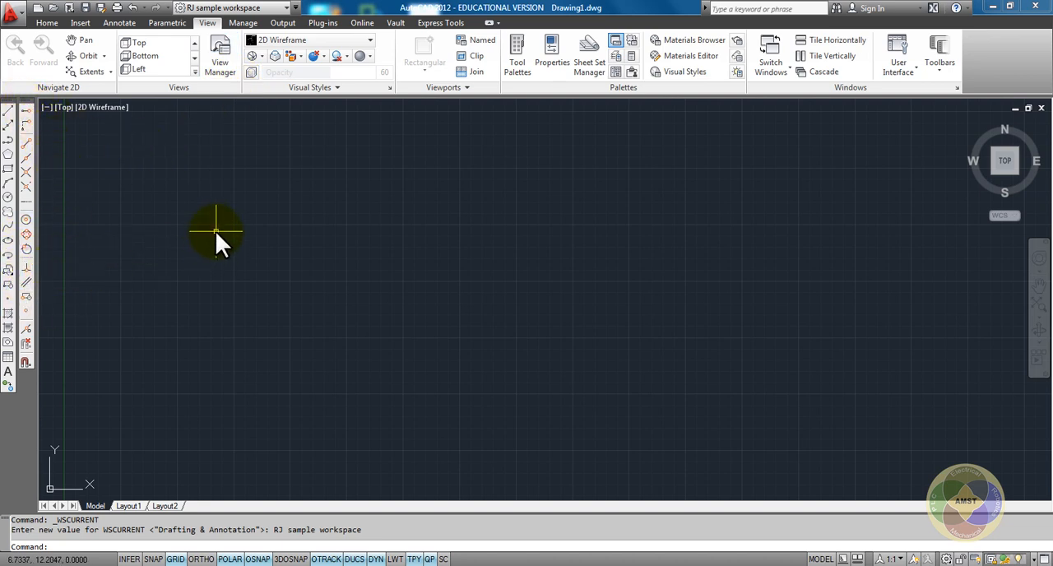